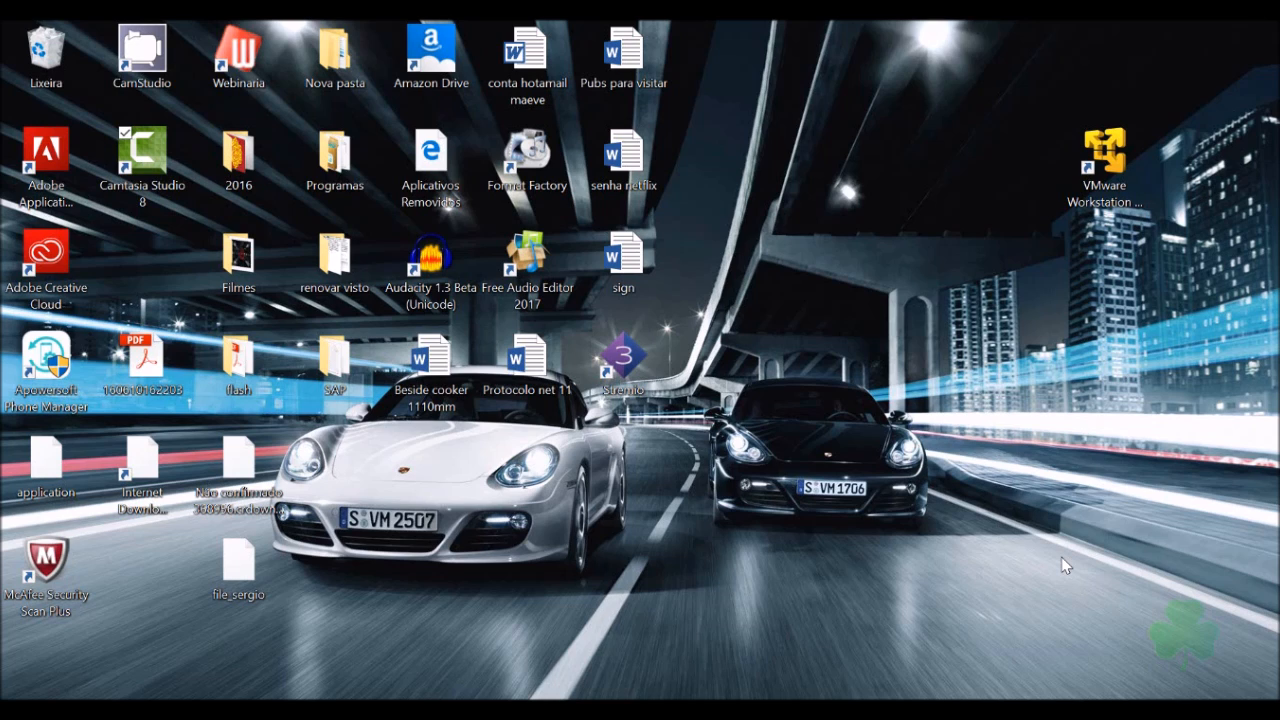
mouse_move(785, 437)
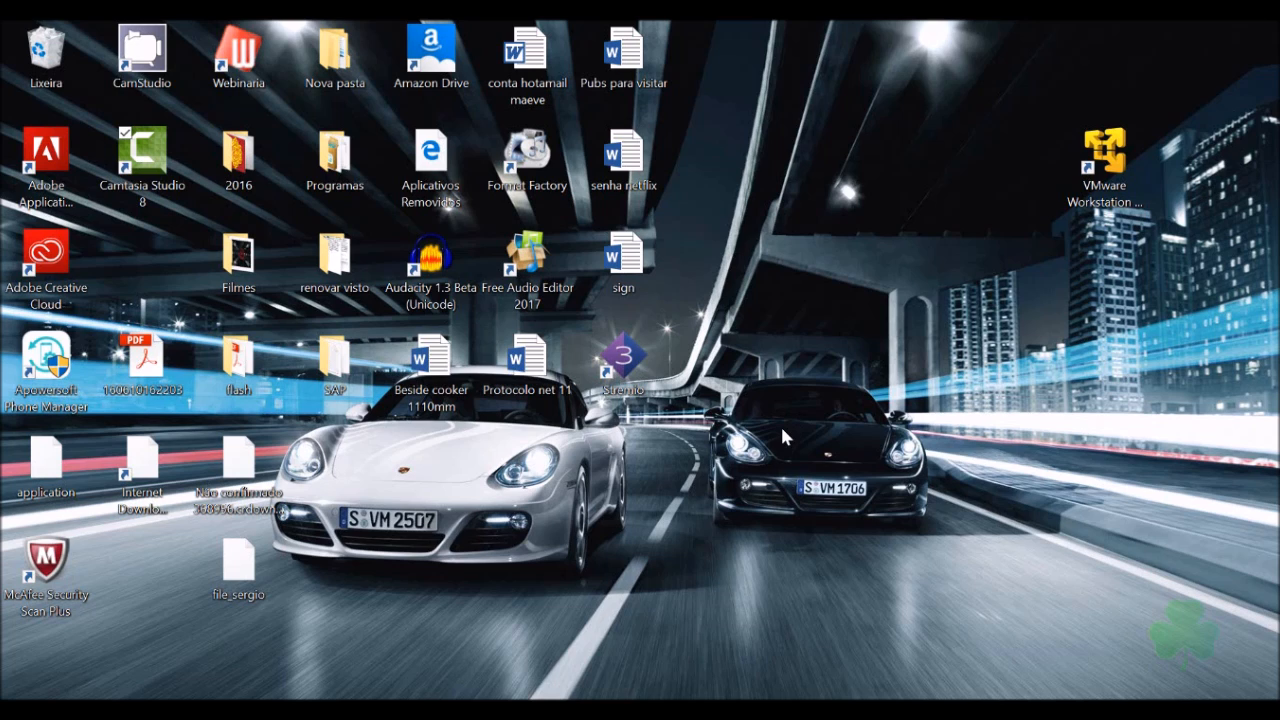
mouse_move(885, 610)
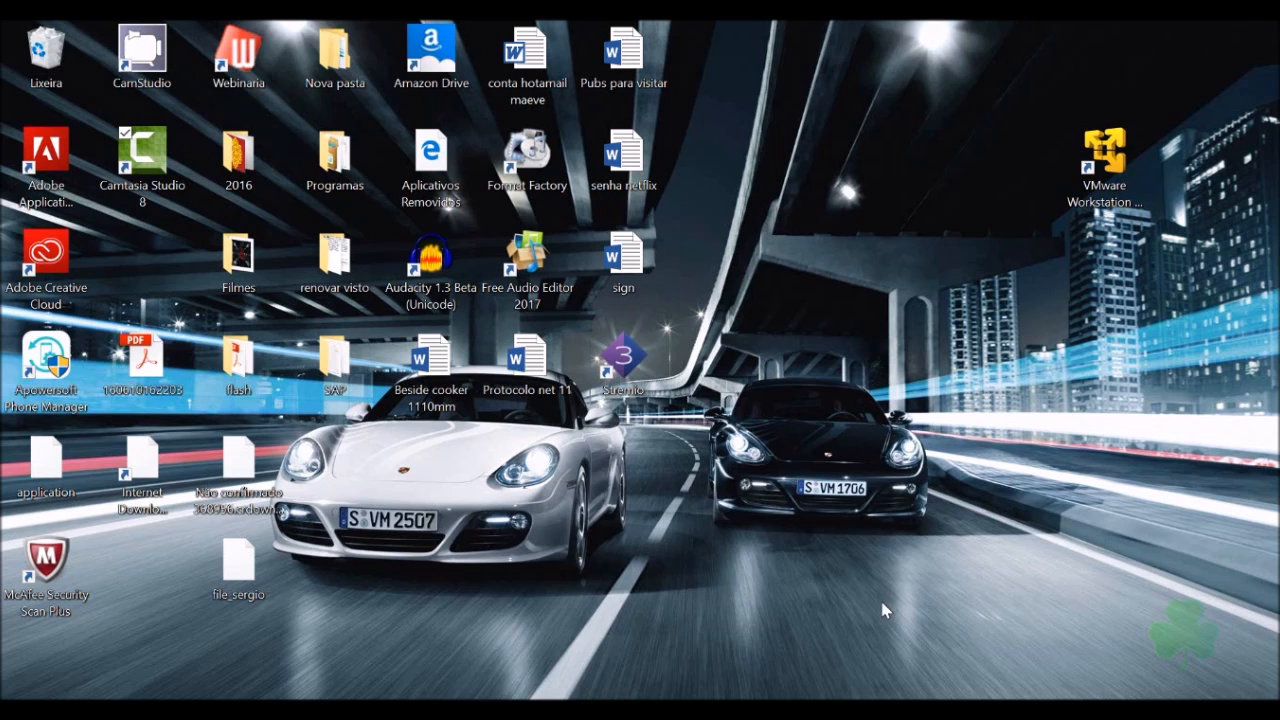
mouse_move(610, 618)
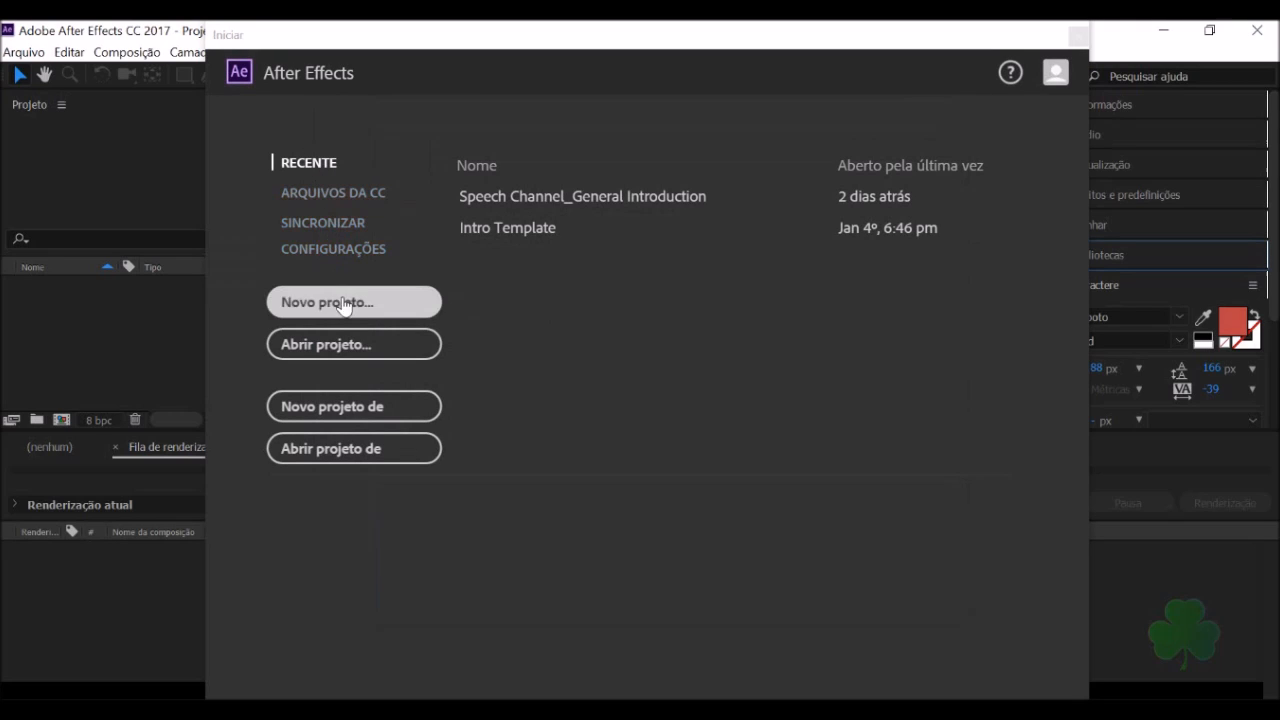
mouse_move(600, 205)
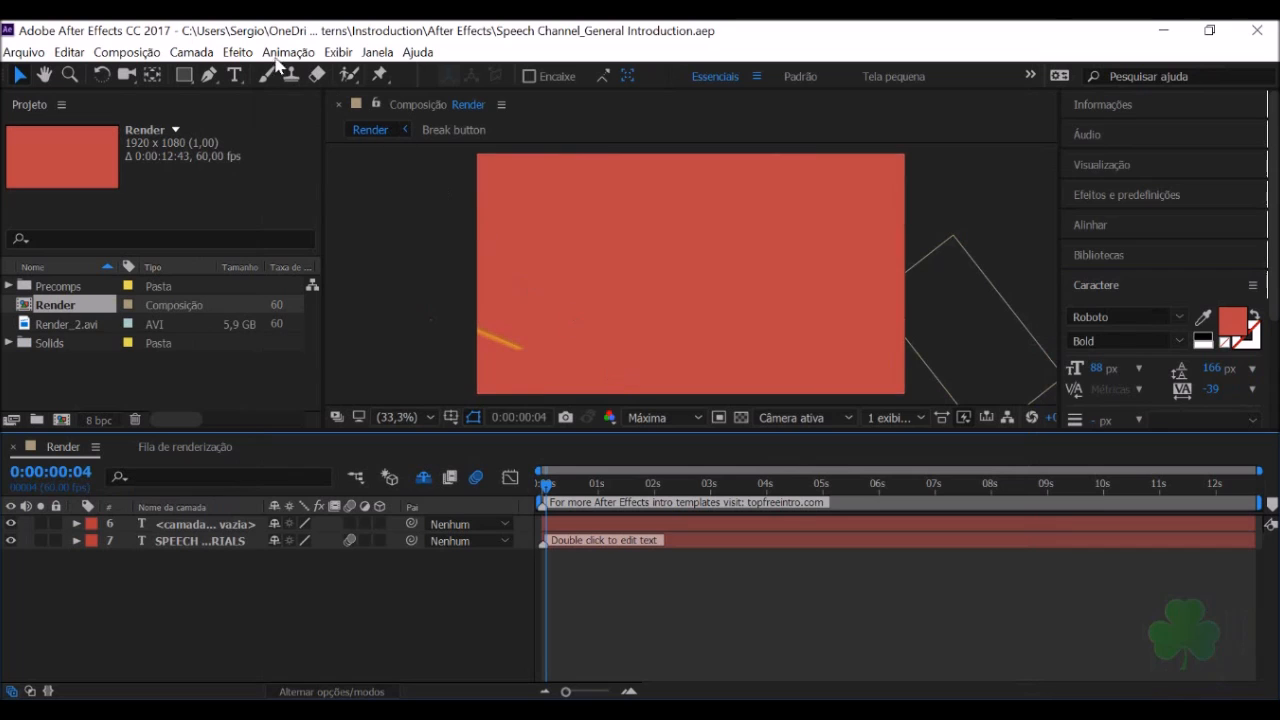
Close the Speech Channel_General Introduction project via Arquivo > Fechar.
left_click(23, 52)
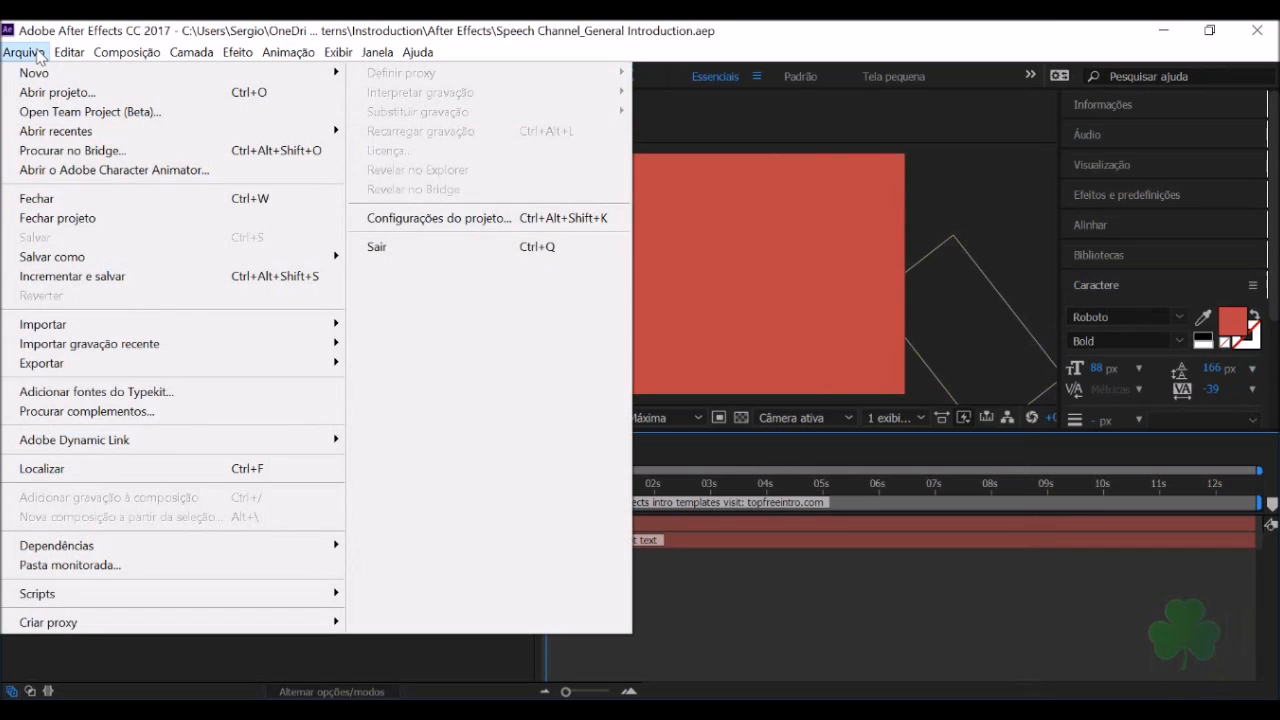
mouse_move(36, 198)
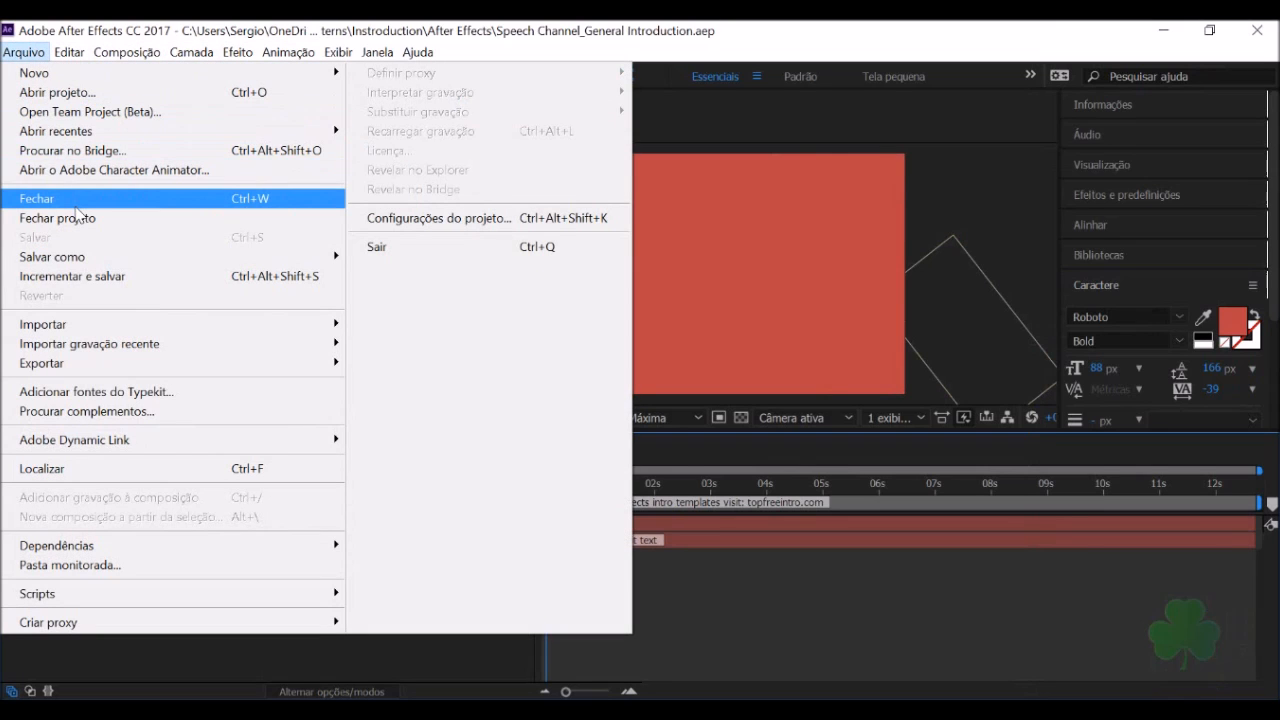
left_click(127, 52)
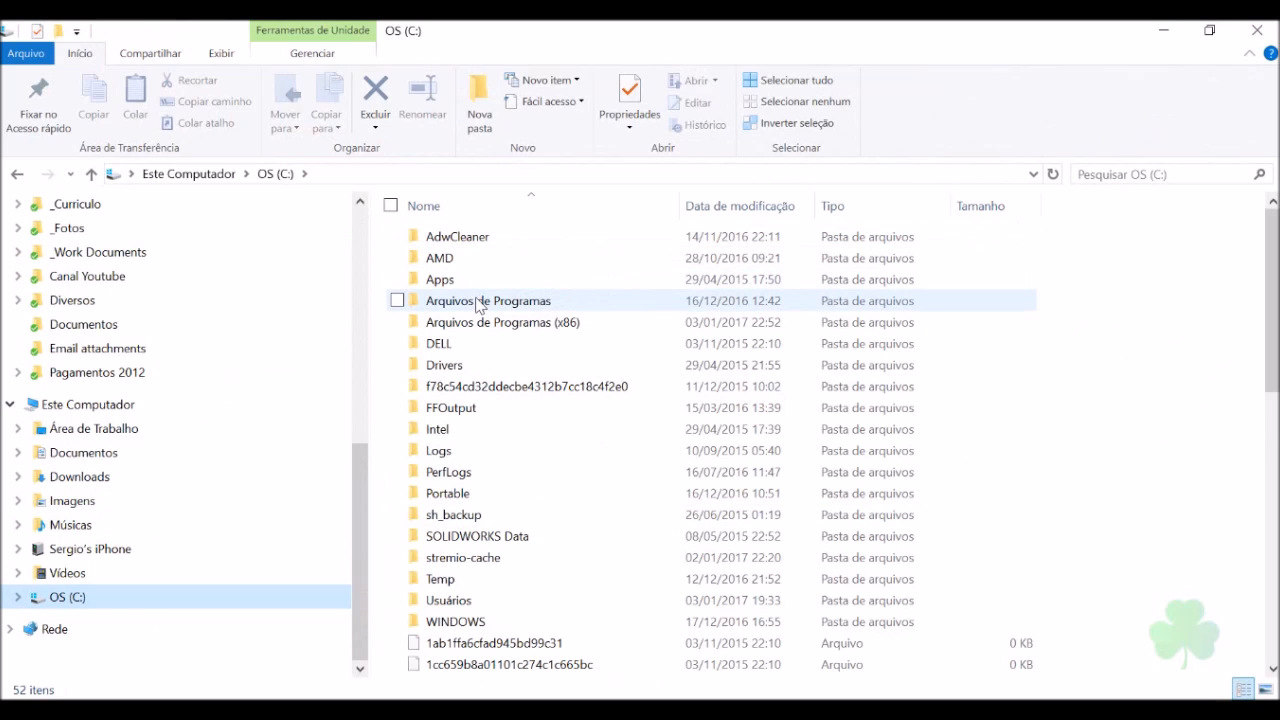
mouse_move(465, 303)
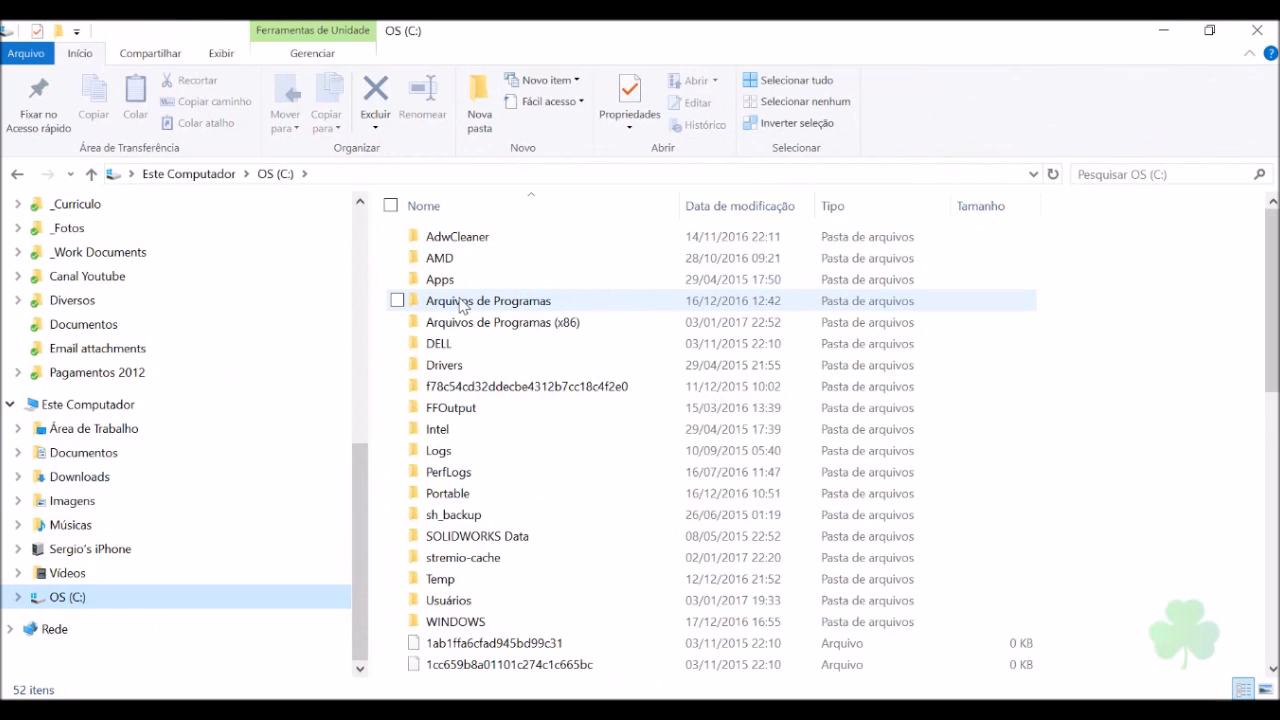
mouse_move(495, 315)
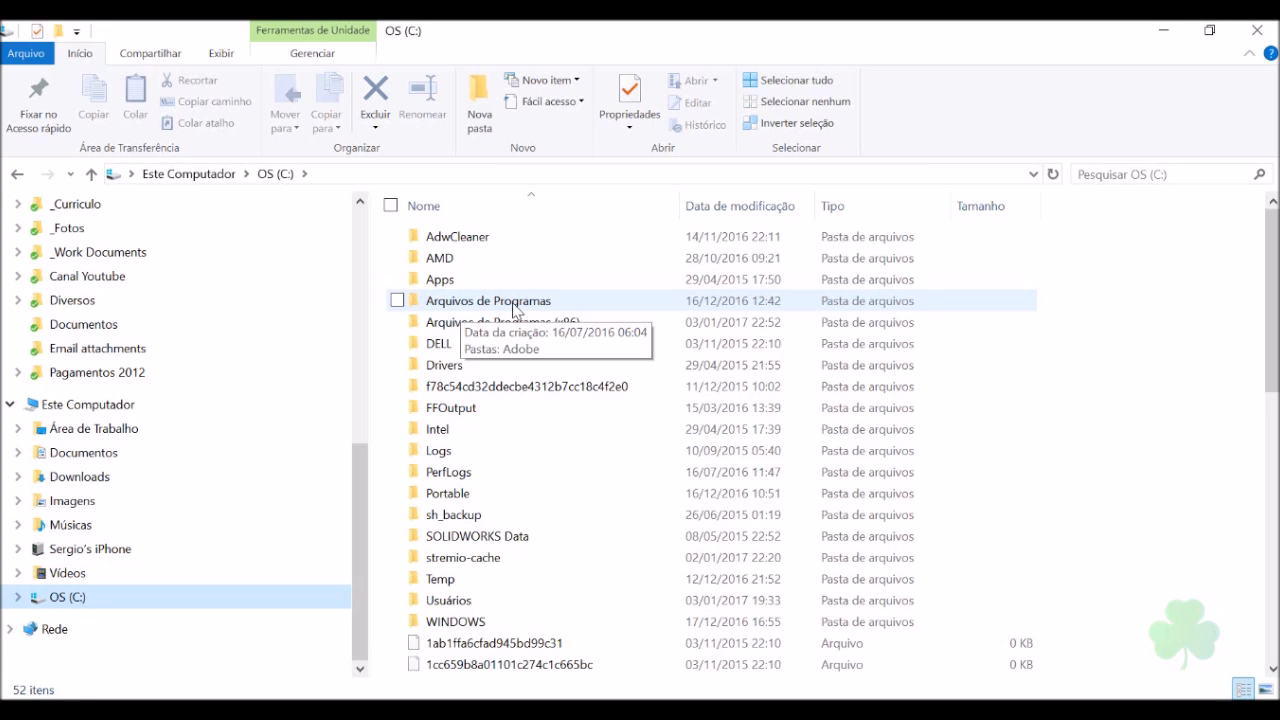
Browse Arquivos de Programas > Adobe > Adobe After Effects CC 2017 > Support Files and scroll toward AMT.
double_click(489, 300)
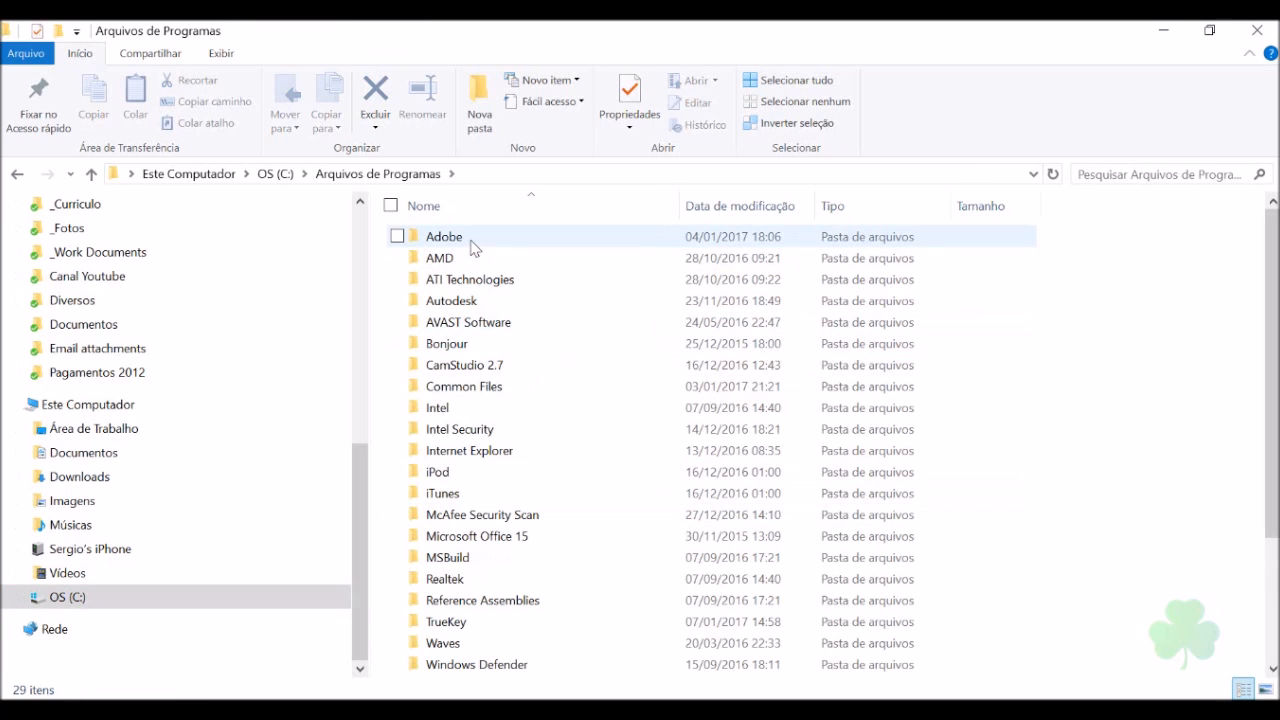
double_click(444, 236)
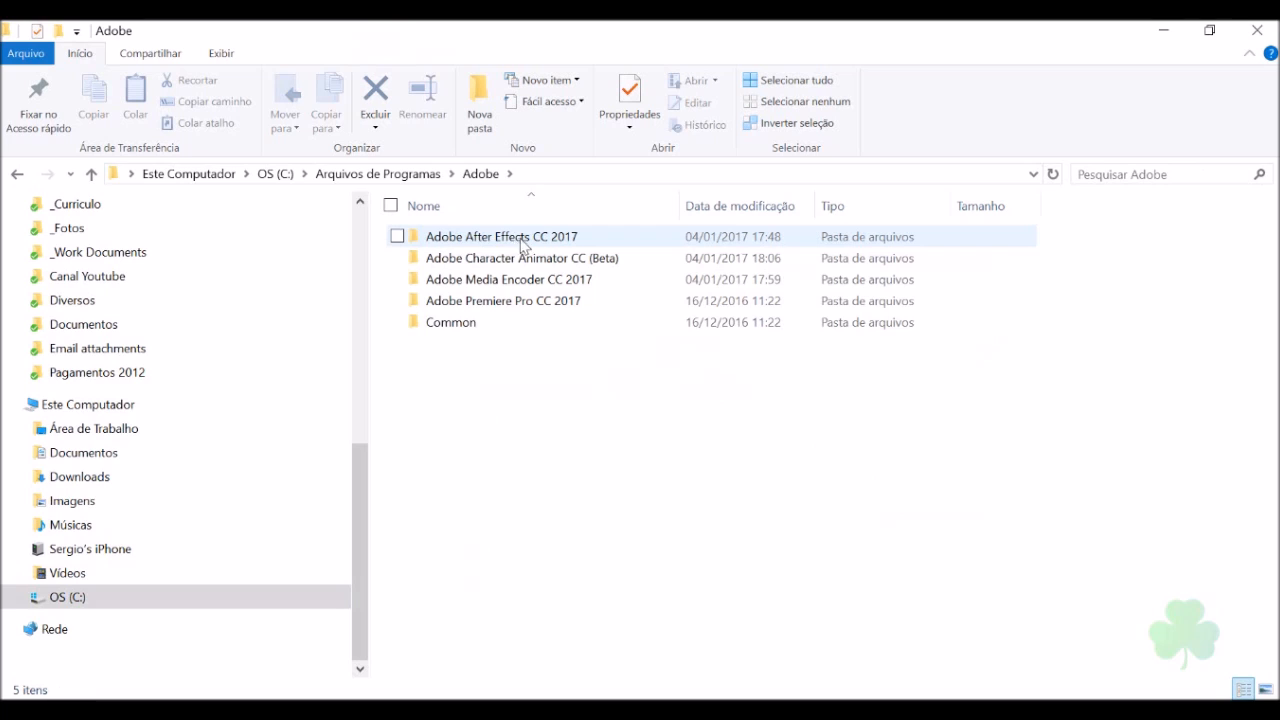
mouse_move(565, 247)
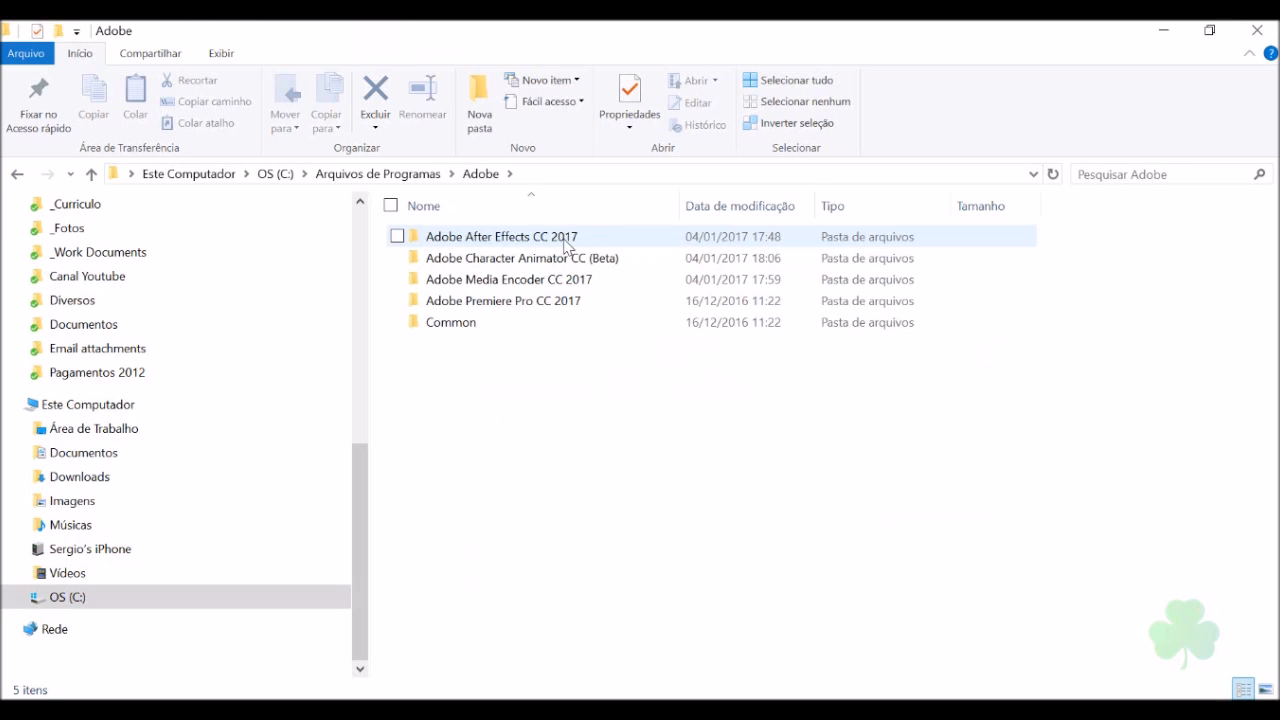
double_click(503, 236)
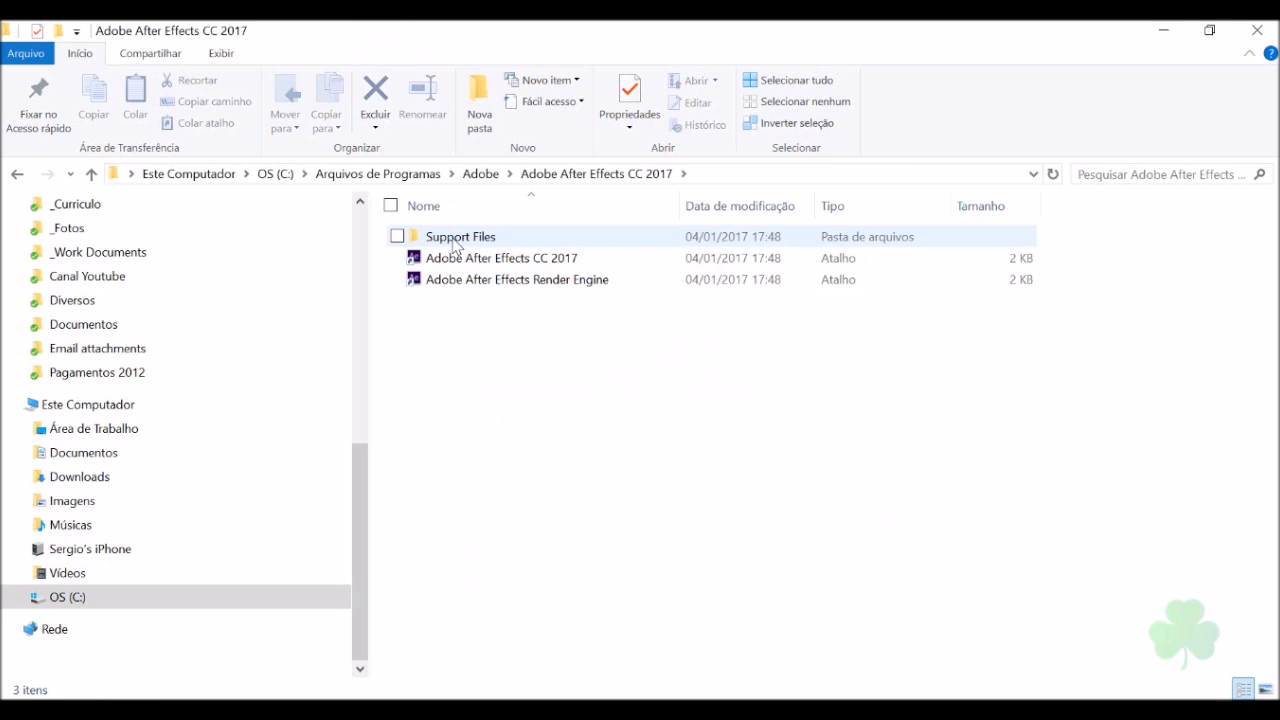
double_click(460, 236)
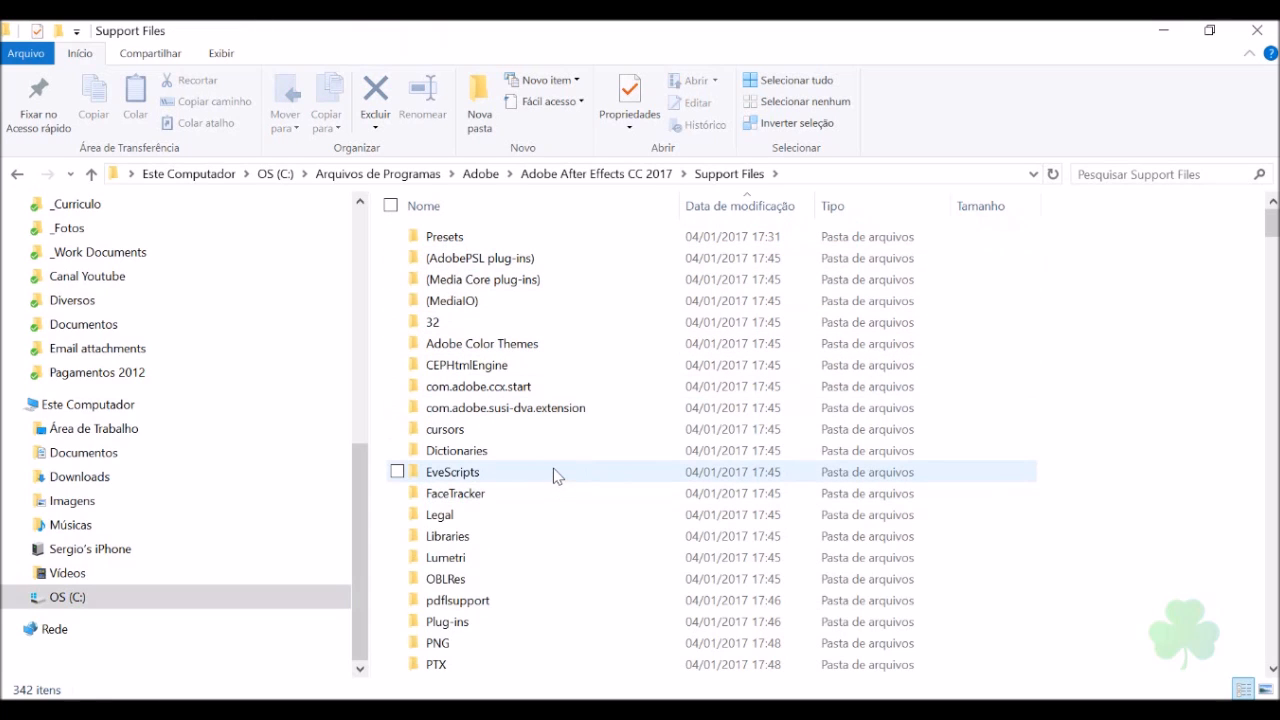
scroll("down", 3)
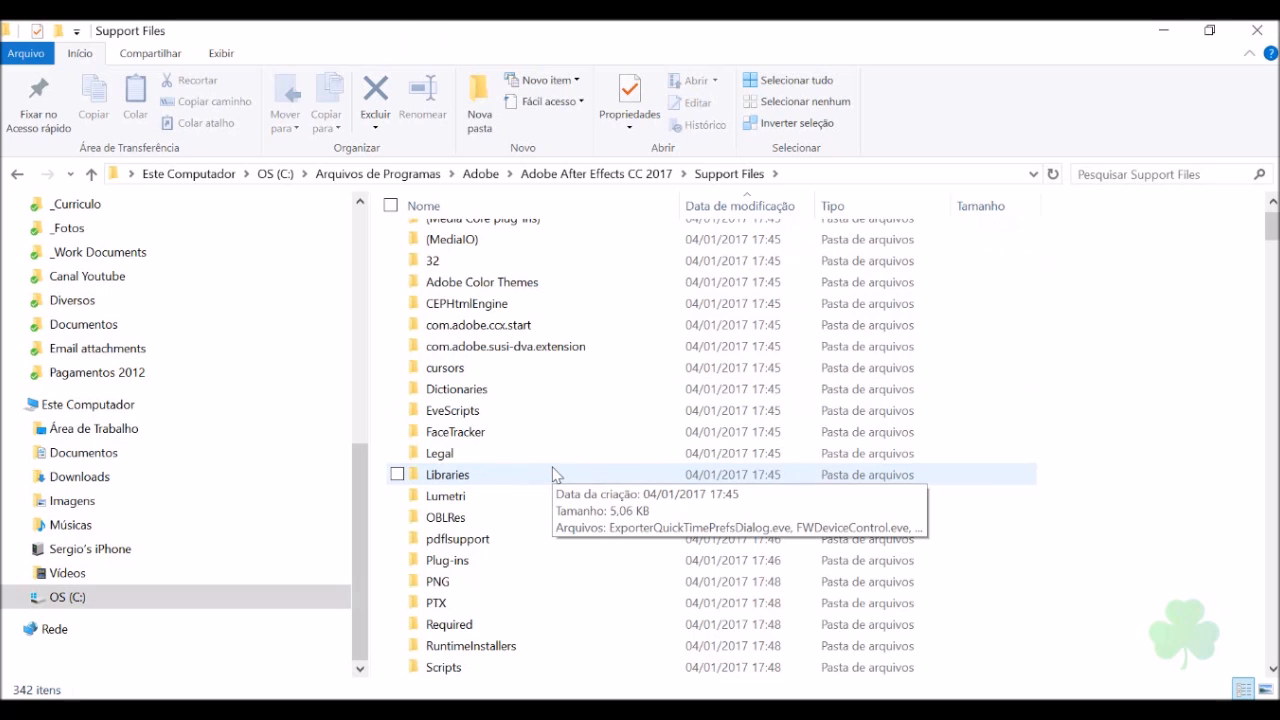
scroll("down", 3)
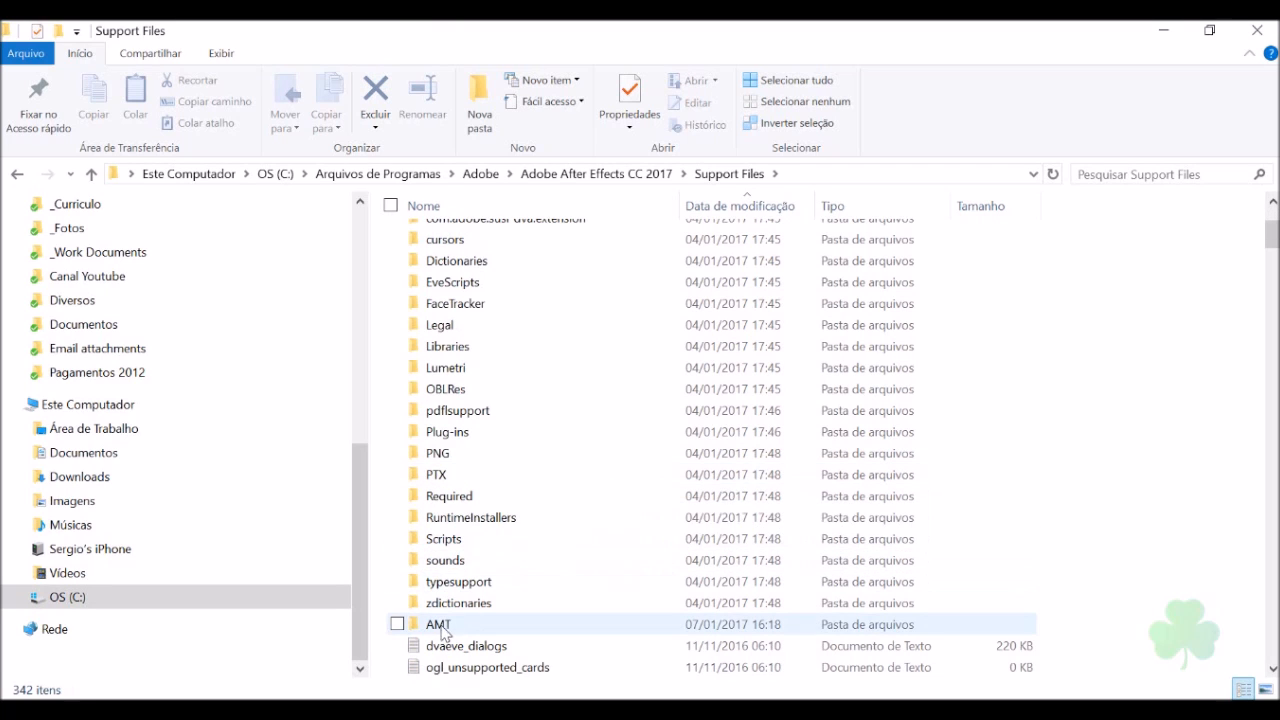
Open the AMT folder and scroll down to application.xml.
double_click(438, 624)
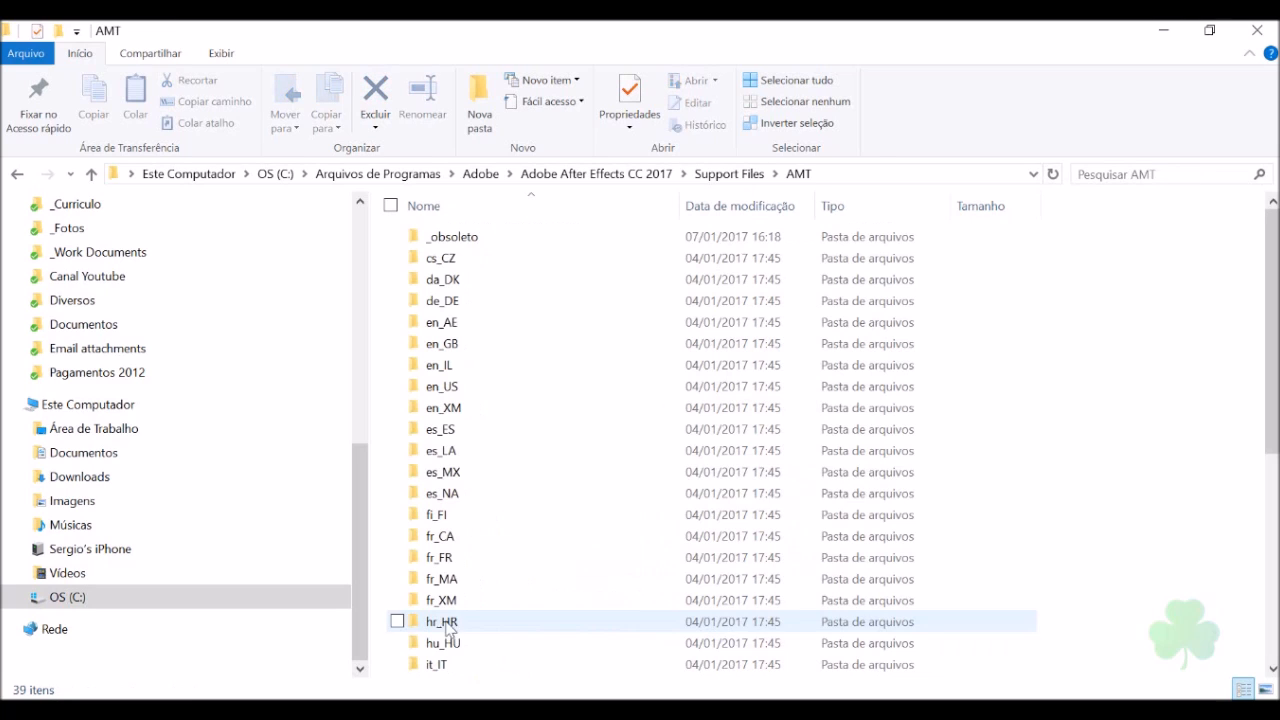
scroll("down", 3)
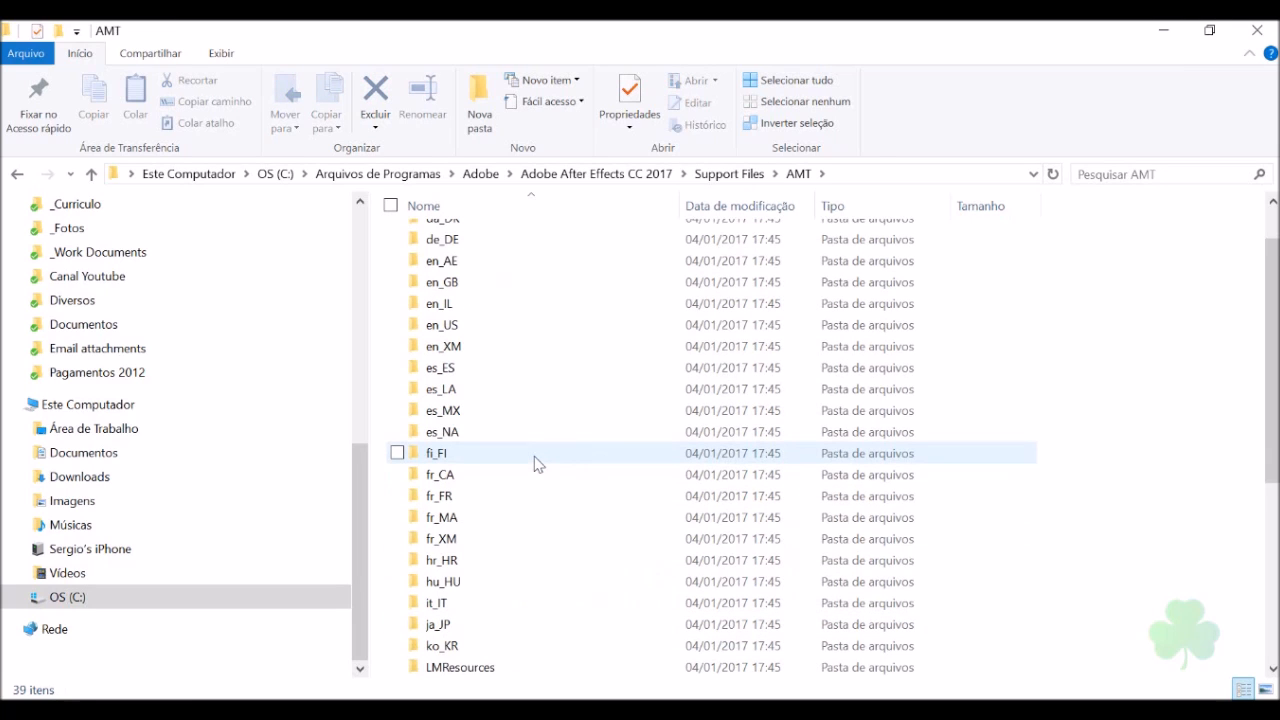
scroll("down", 3)
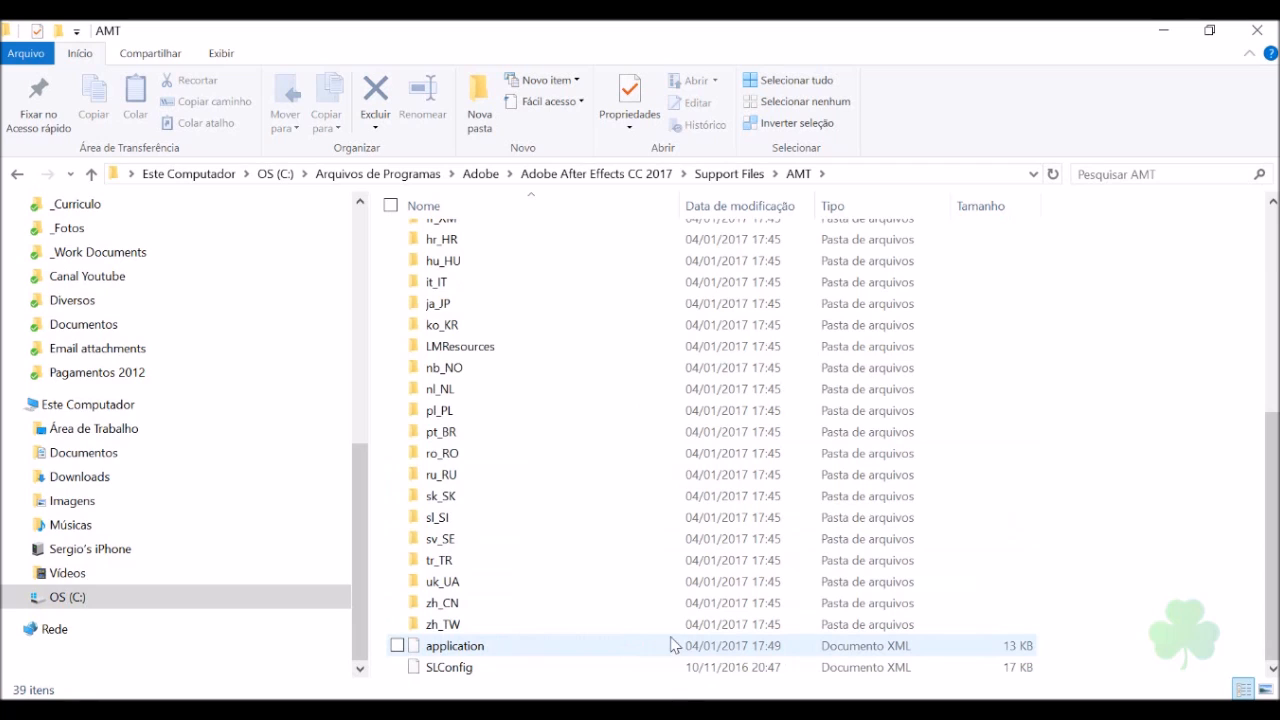
mouse_move(583, 655)
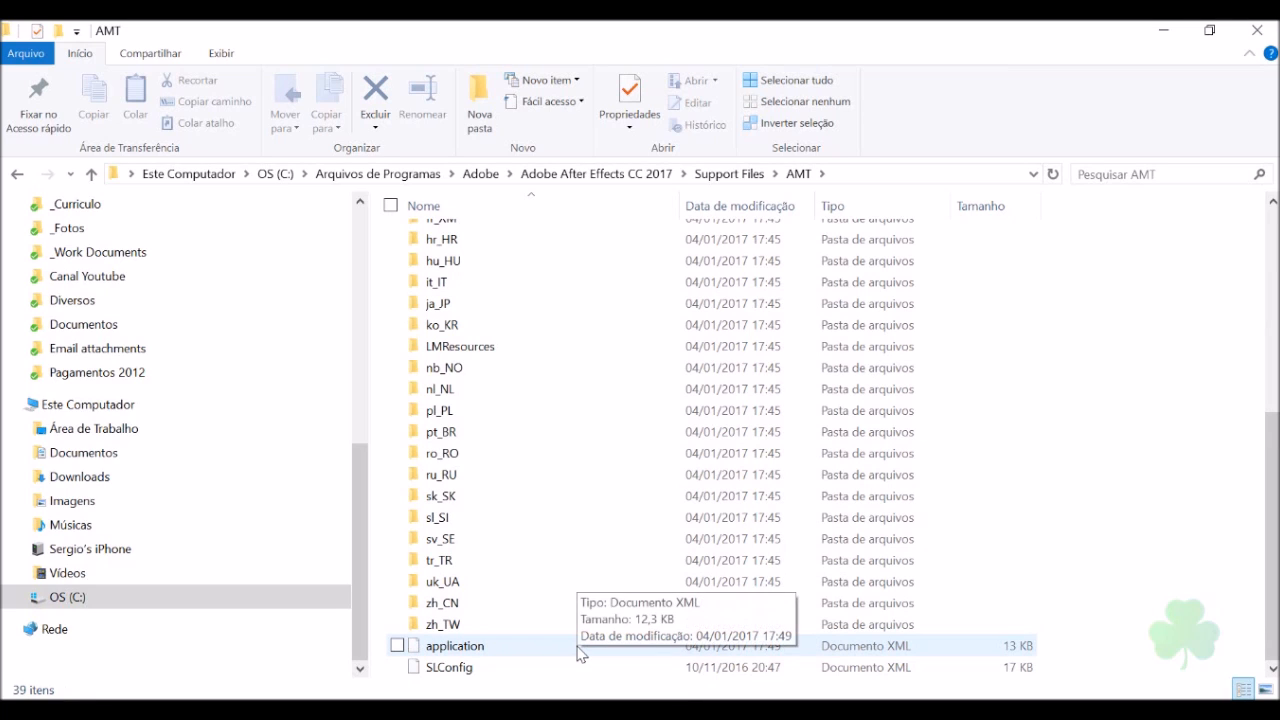
mouse_move(474, 652)
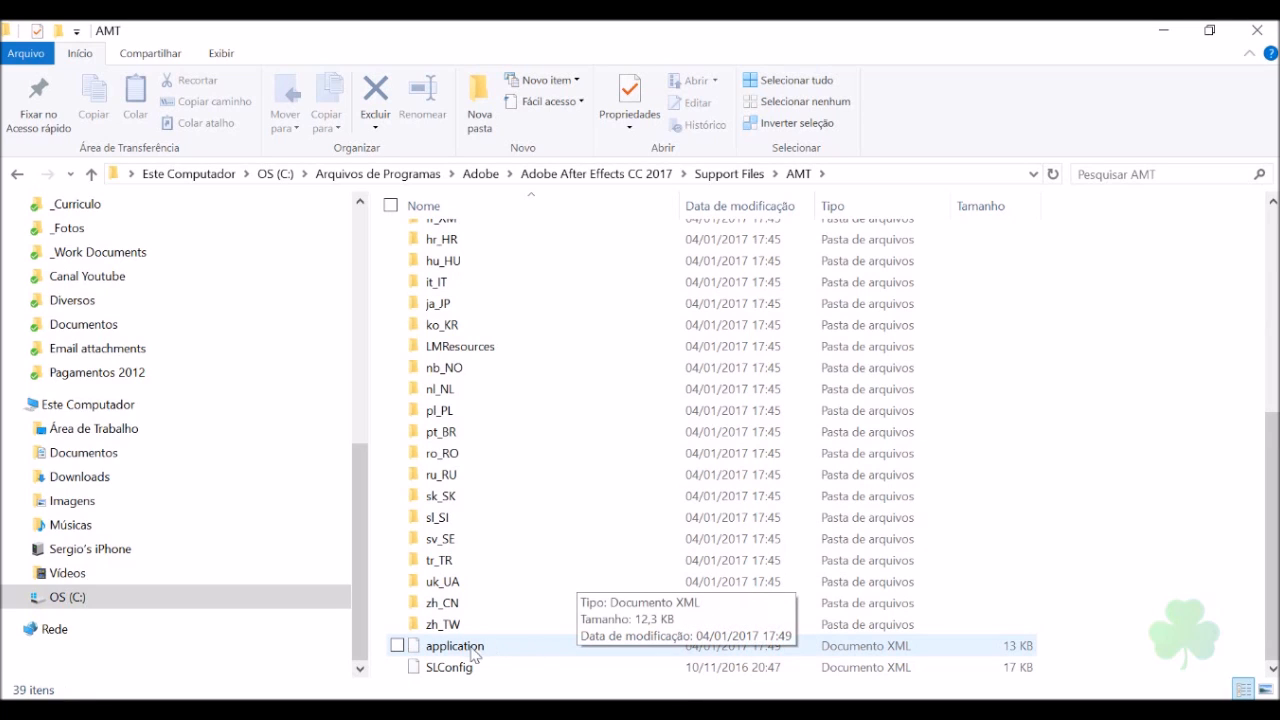
mouse_move(470, 658)
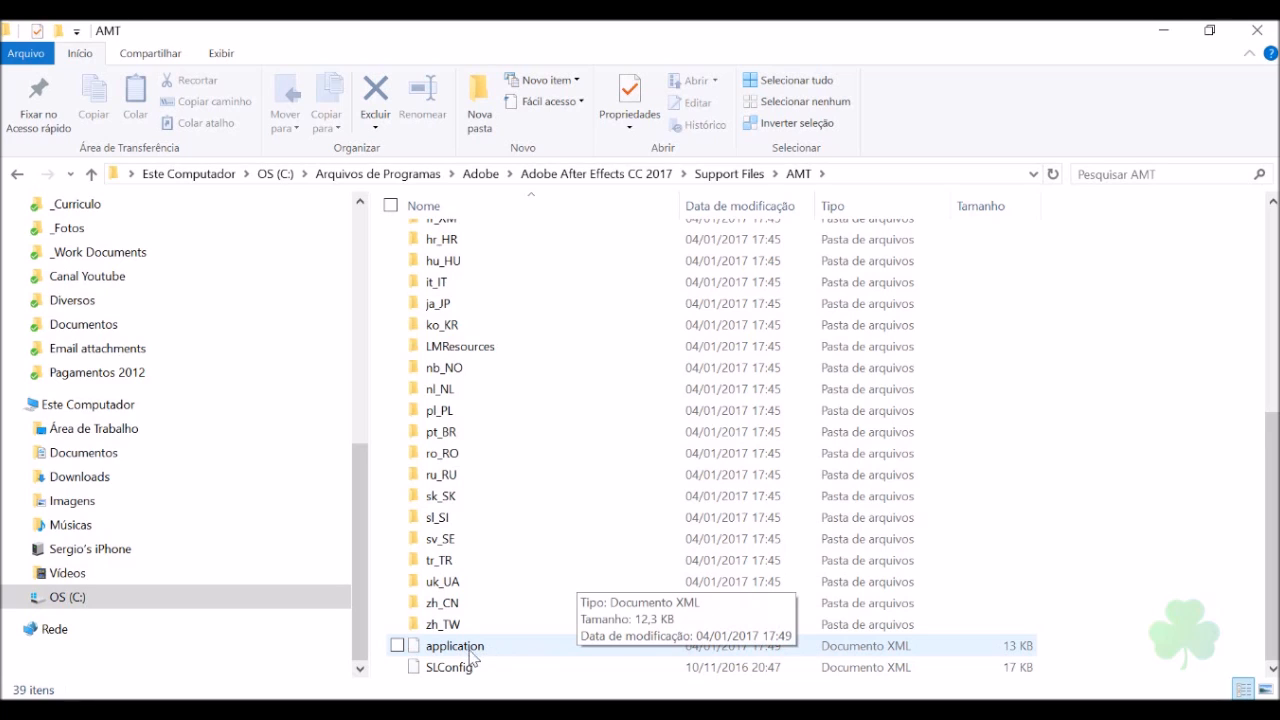
mouse_move(483, 653)
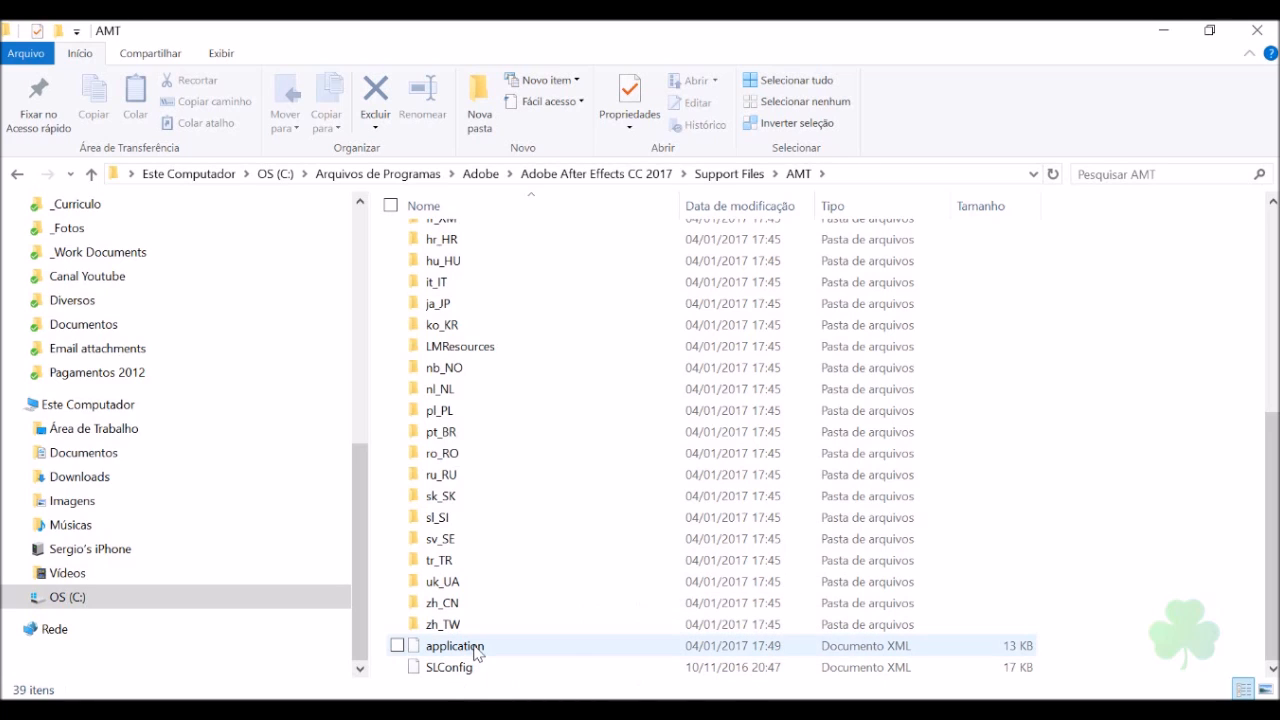
mouse_move(430, 658)
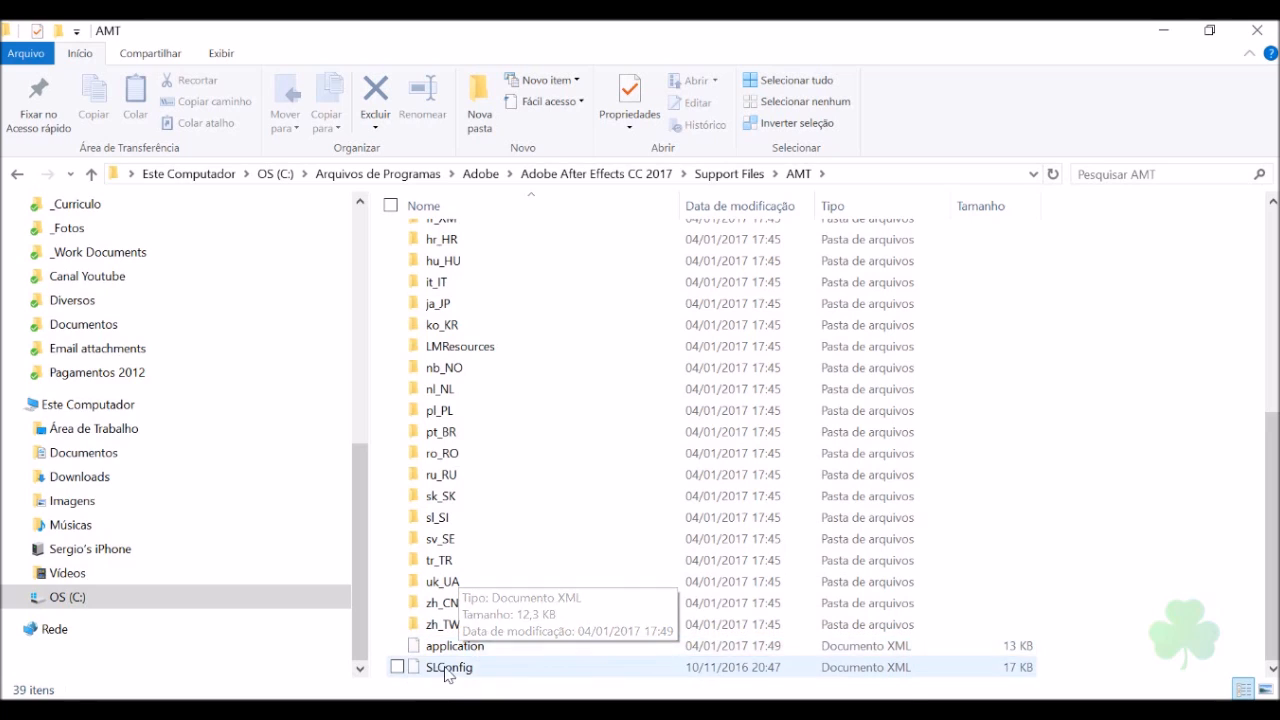
mouse_move(1075, 596)
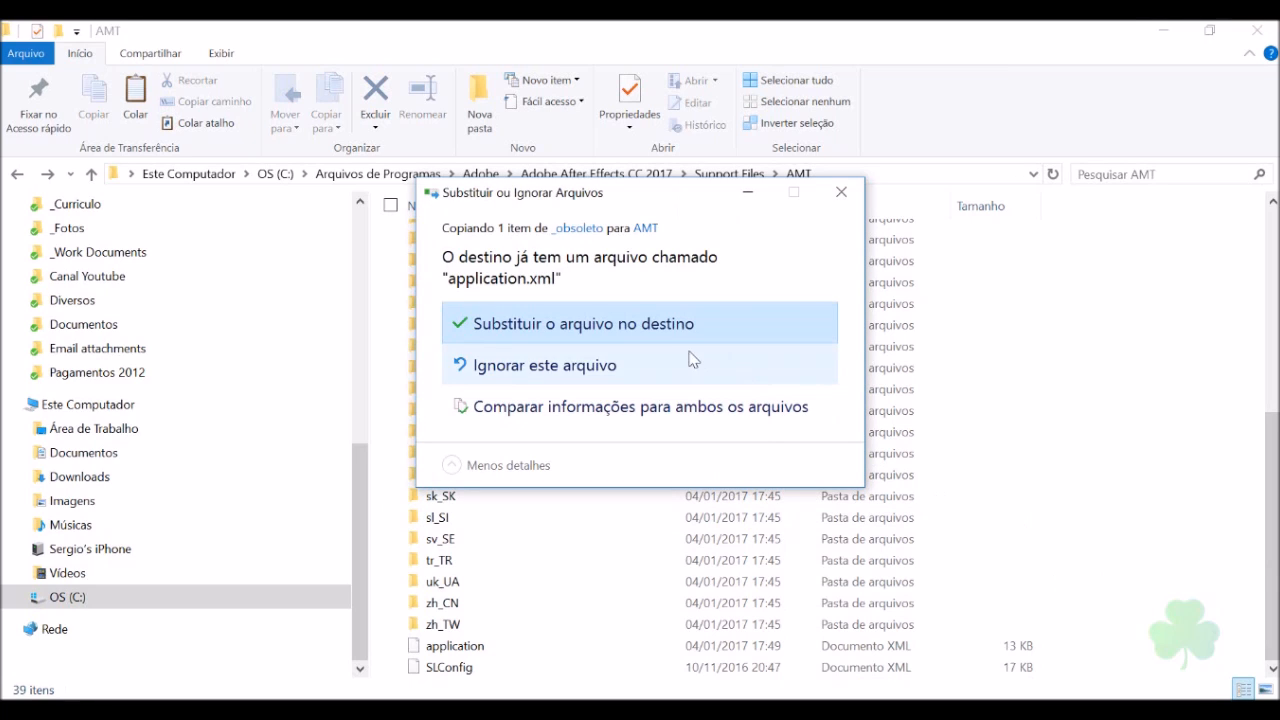
mouse_move(615, 333)
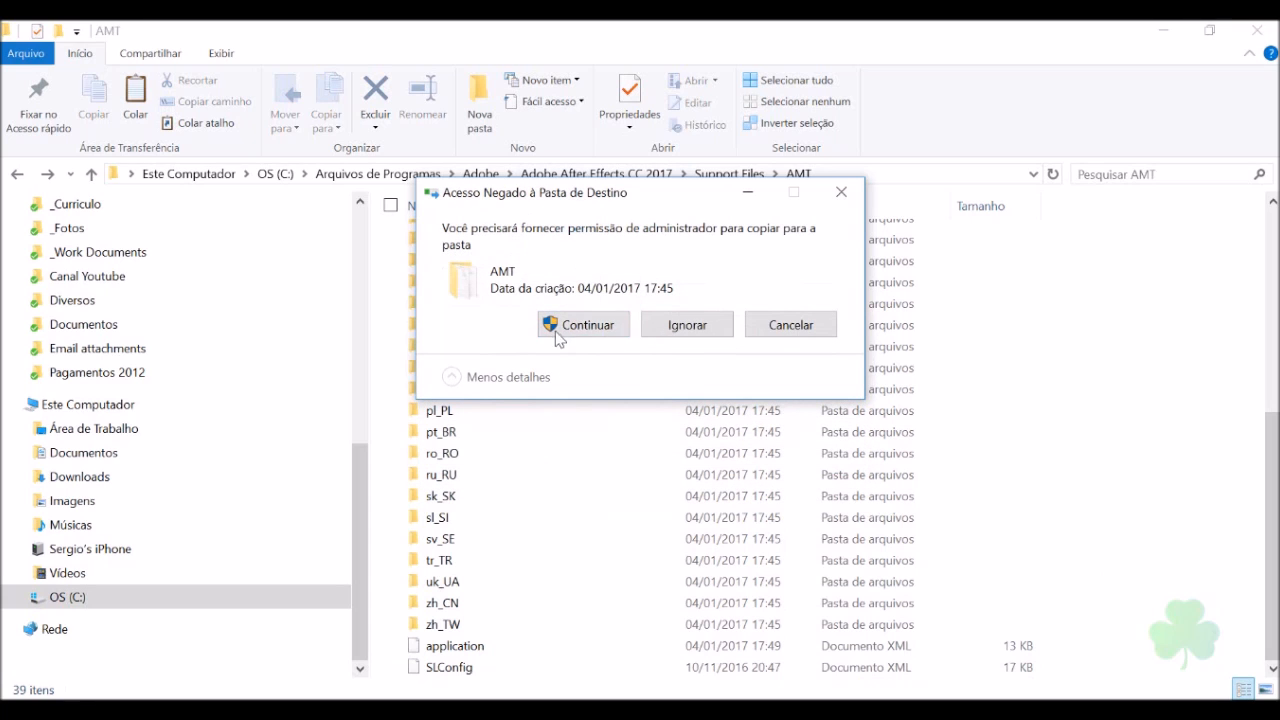
Grant administrator permission to copy application.xml into AMT.
left_click(582, 324)
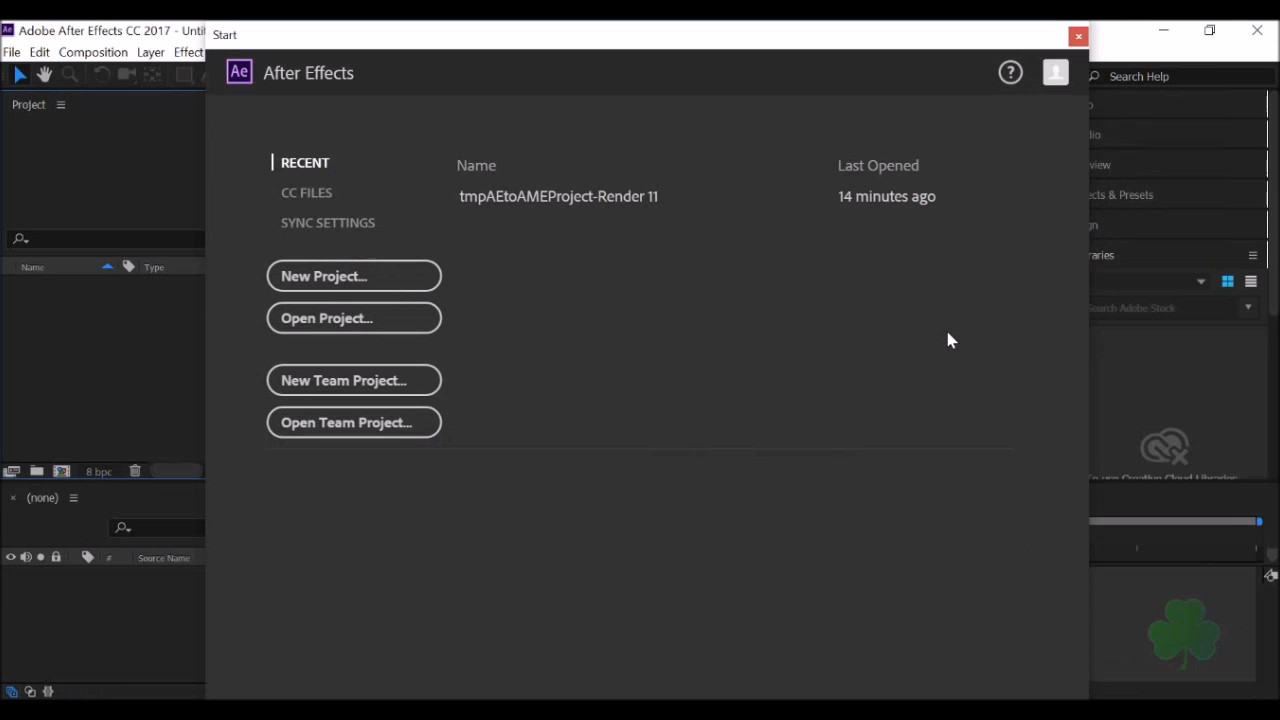
mouse_move(306, 192)
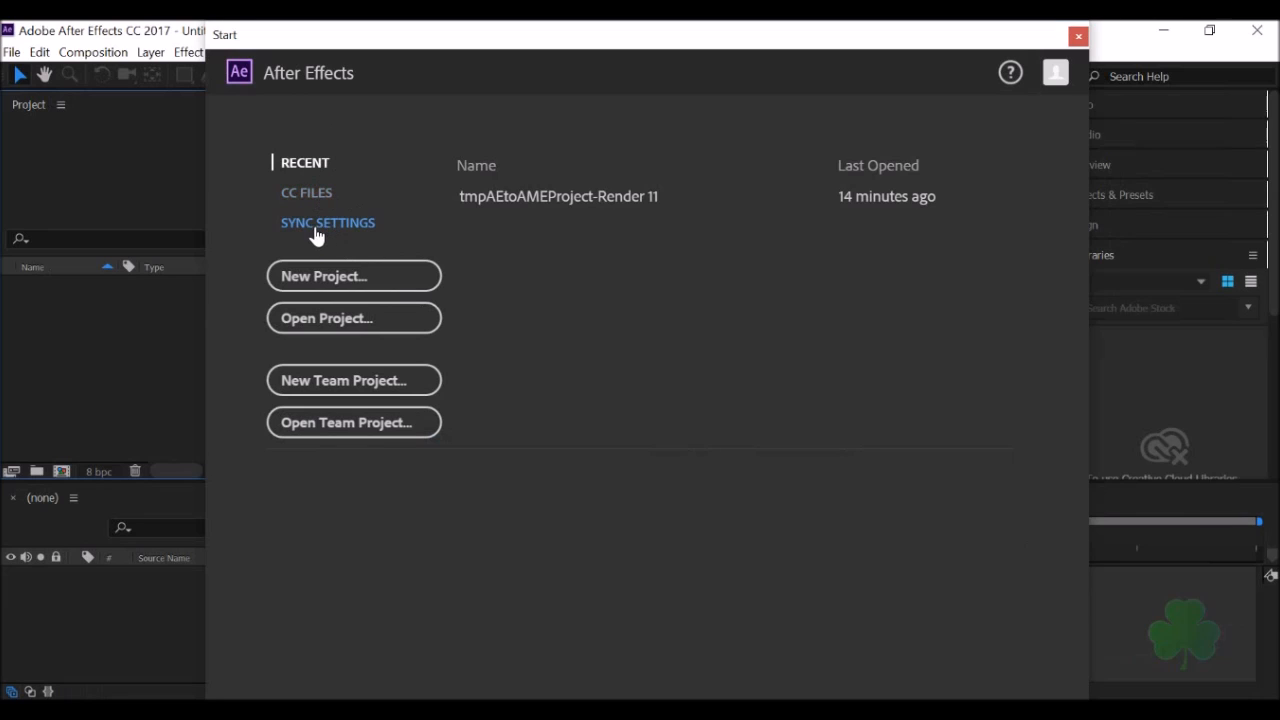
mouse_move(558, 196)
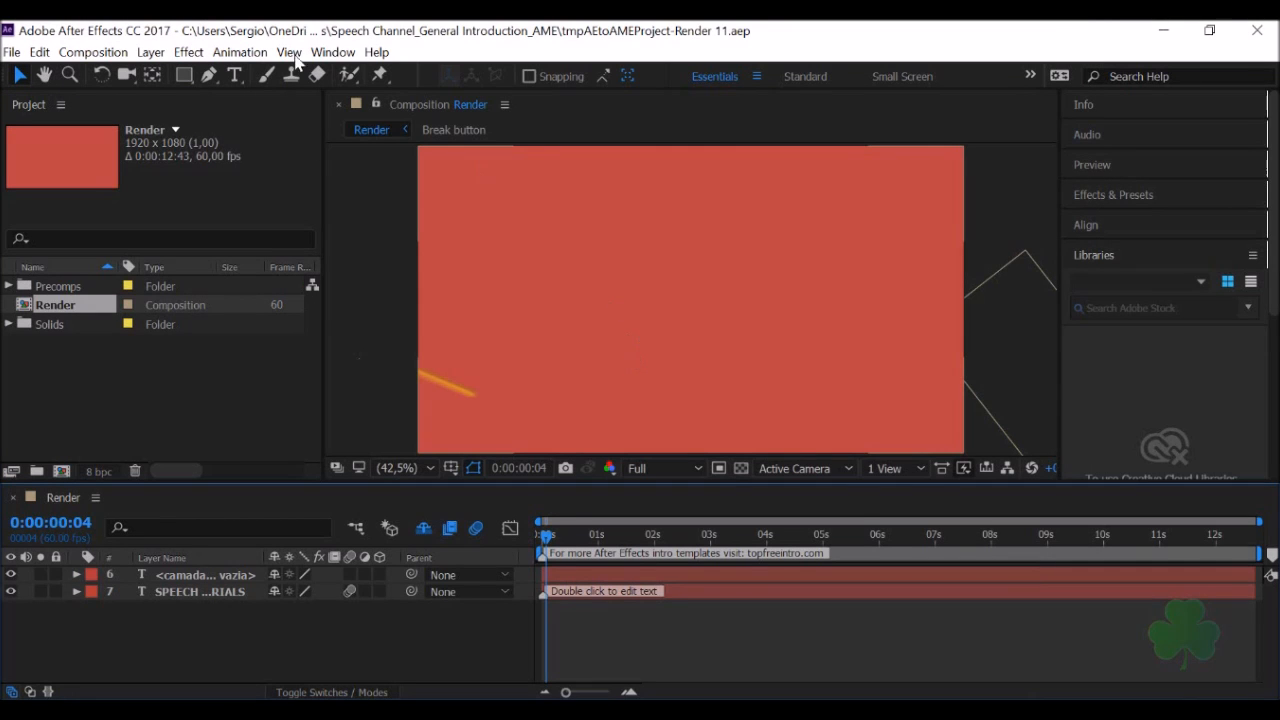
Open and dismiss the File menu to confirm English labels.
left_click(12, 52)
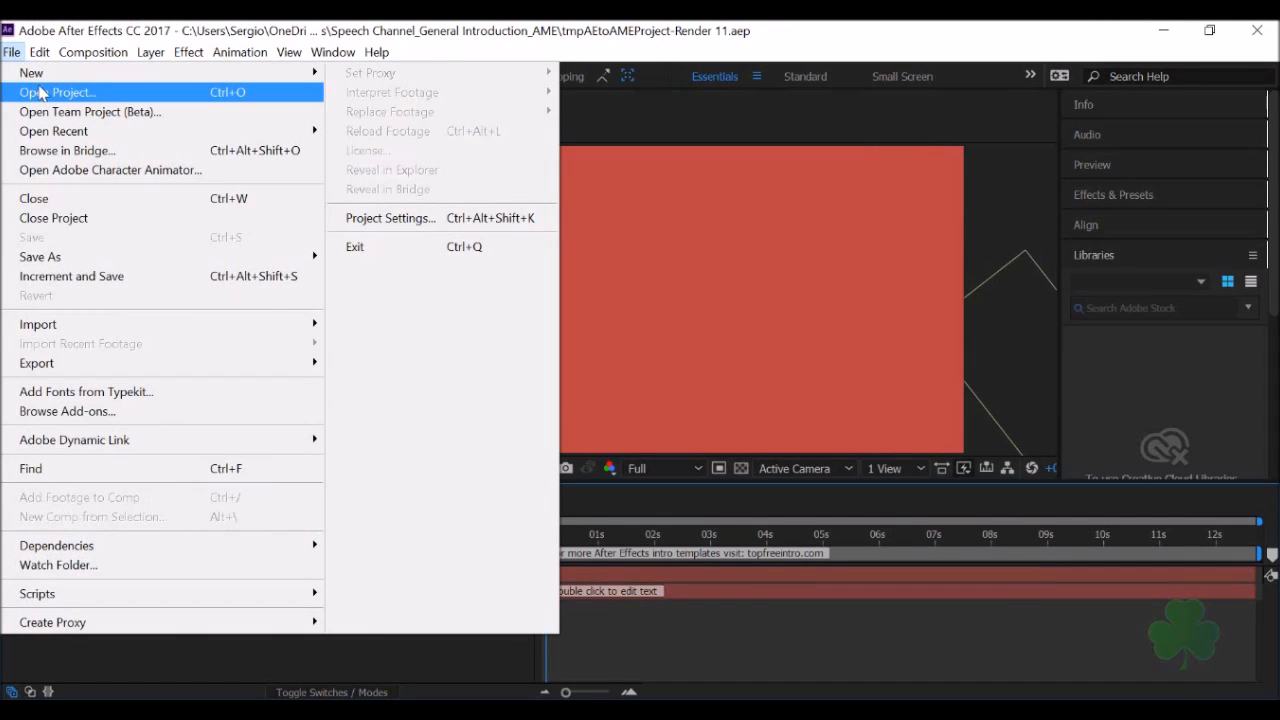
mouse_move(95, 257)
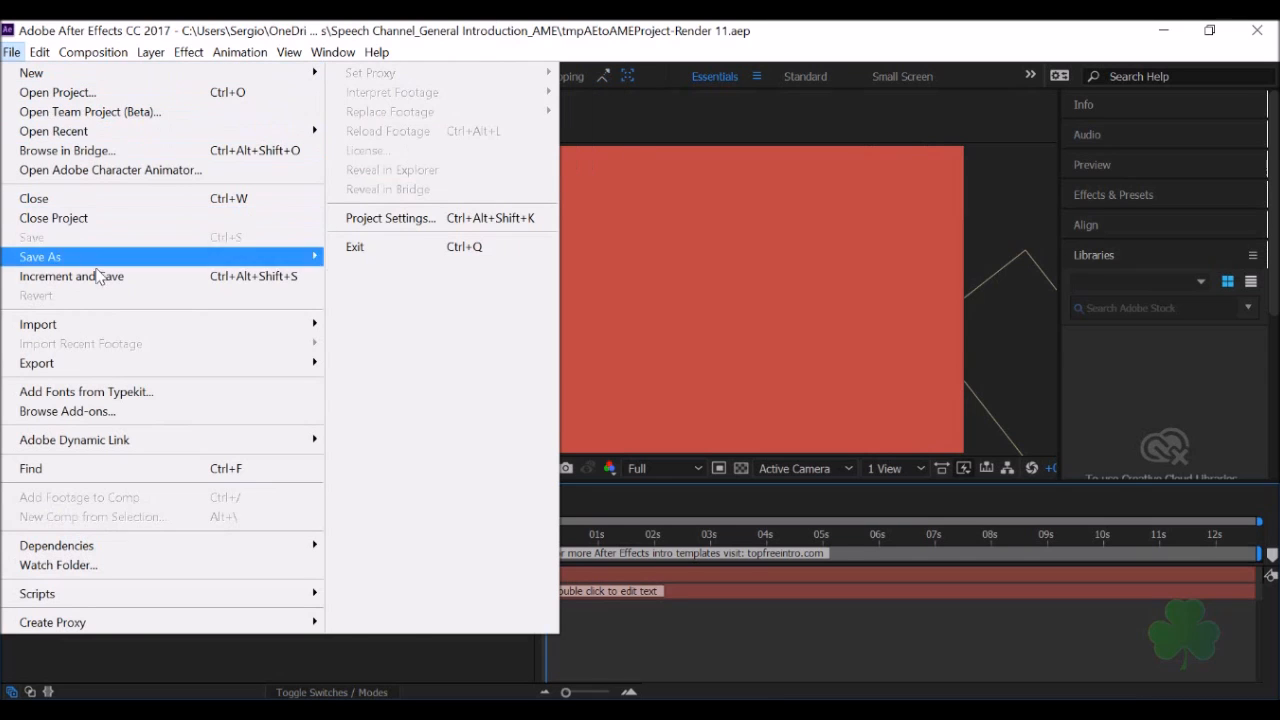
left_click(92, 52)
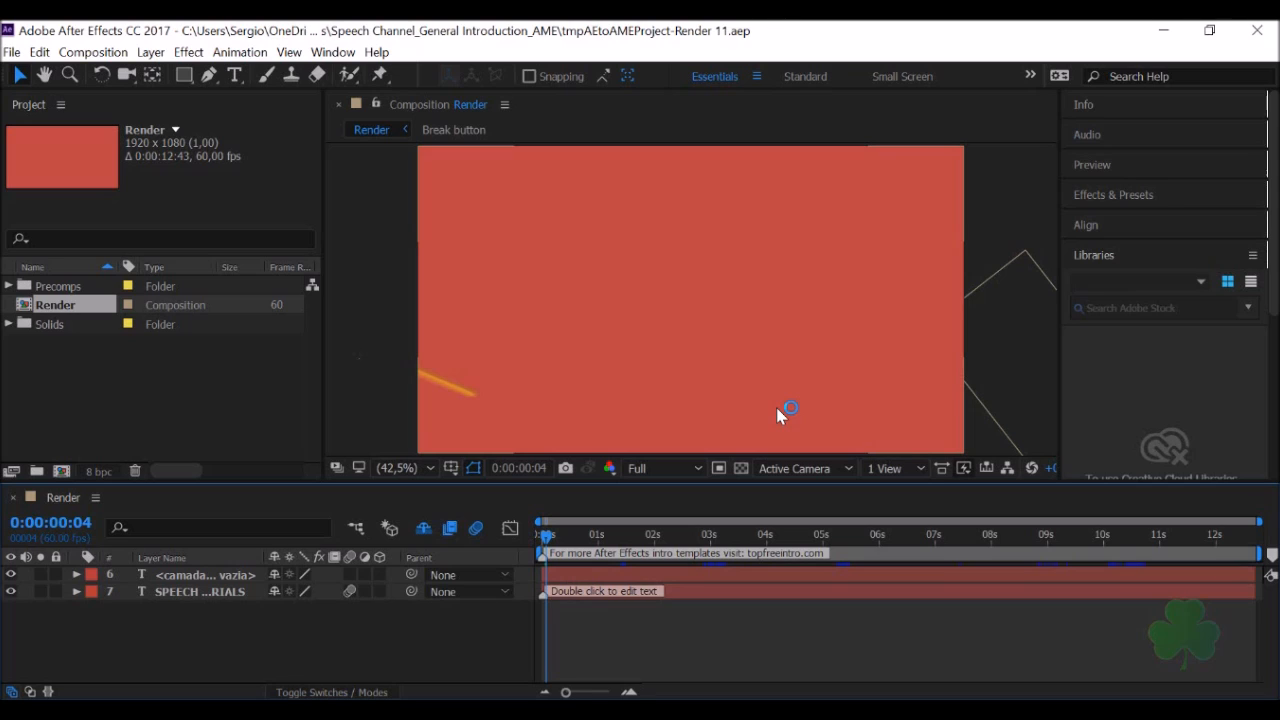
mouse_move(968, 627)
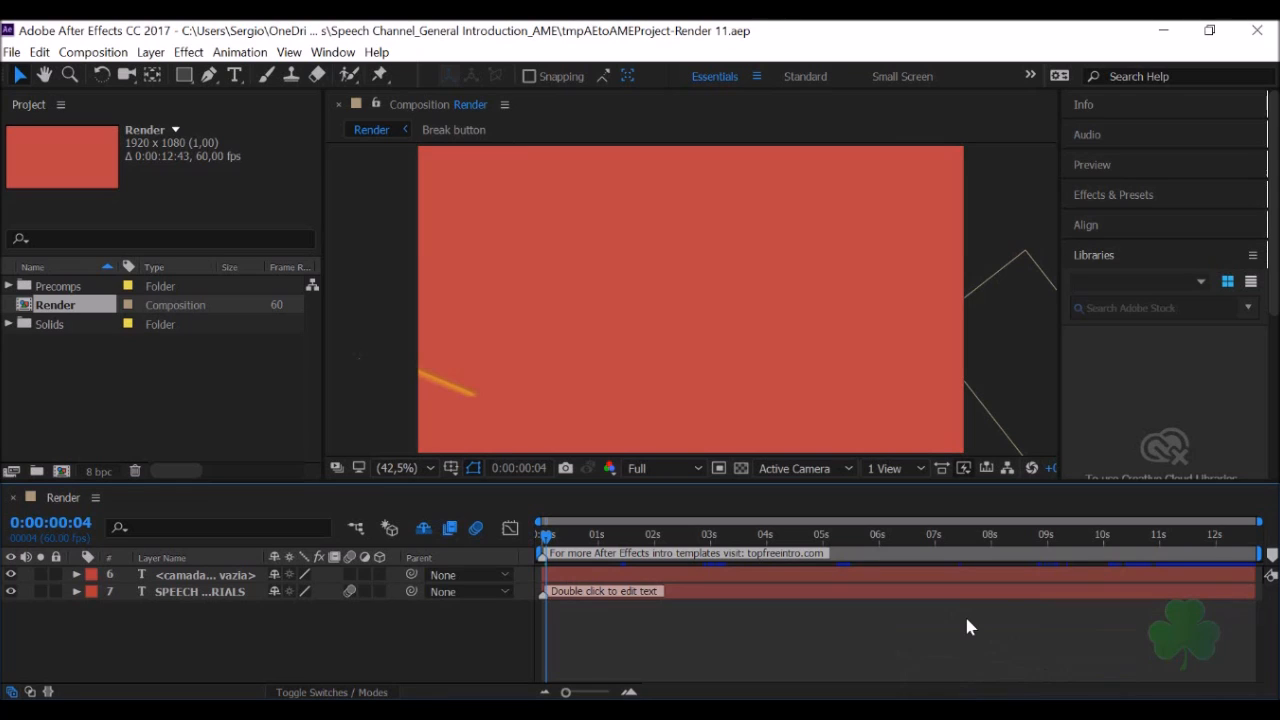